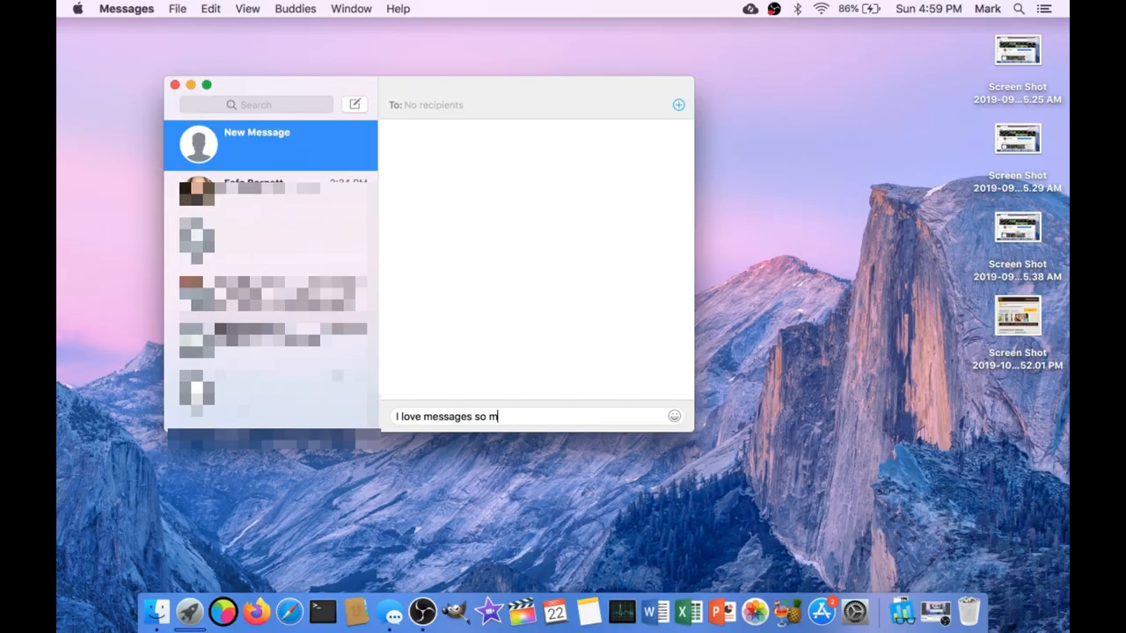
Type "I love messages so much I just can't leave this beautiful walled garden!" in the new message.
text(uch I just can't leave this beautiful)
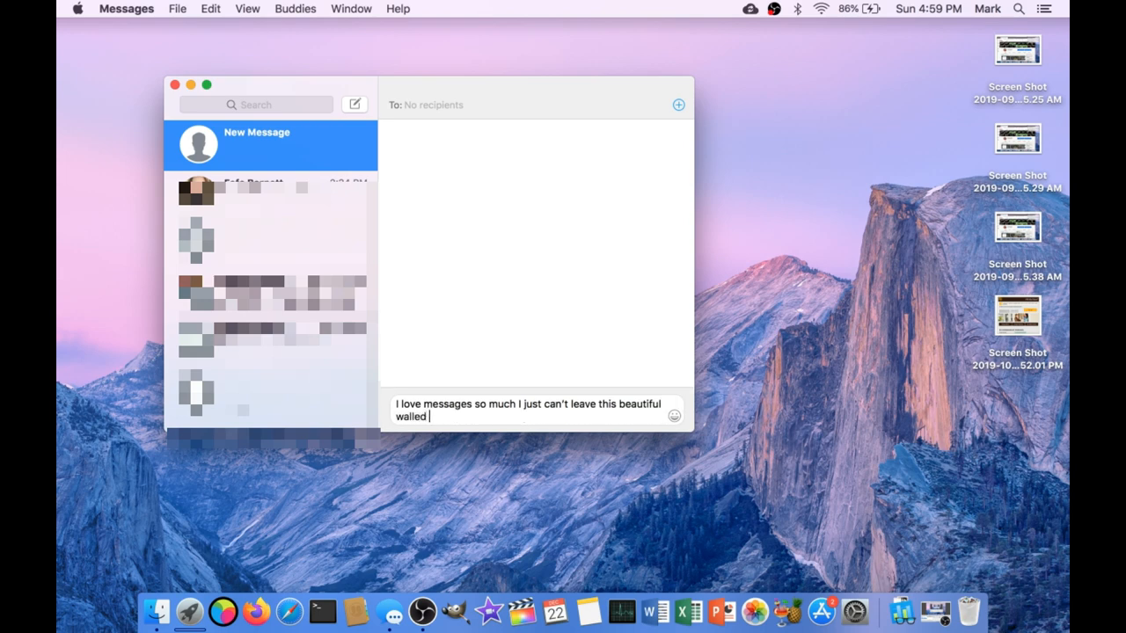
text(gard)
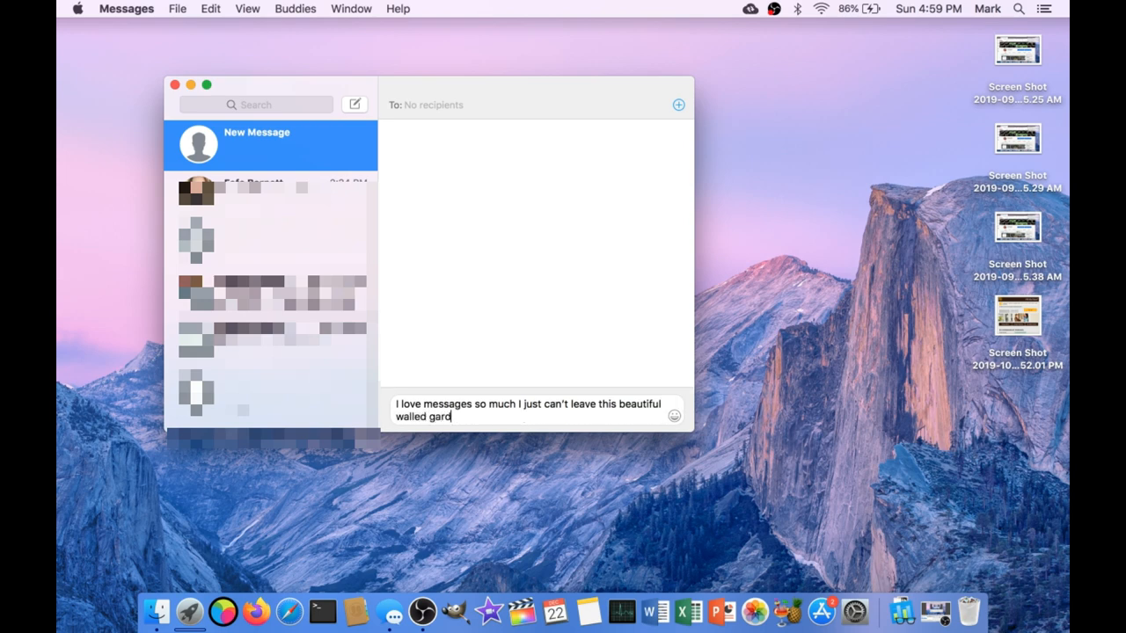
text(en!)
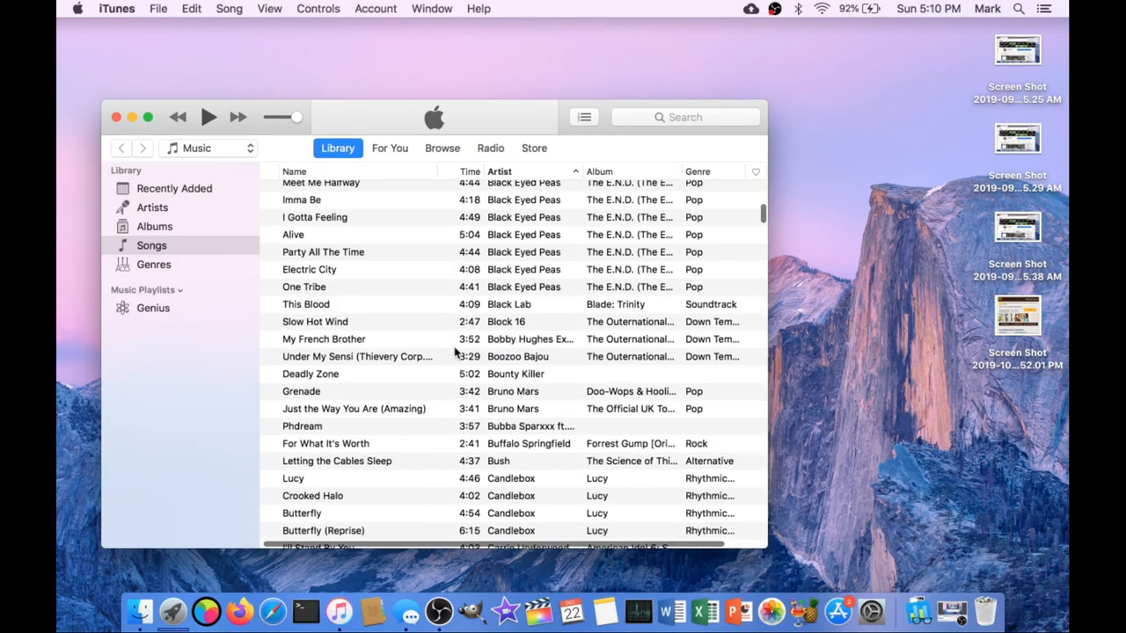
Scroll the Songs library and play Carrie Underwood's "I'll Stand By You".
scroll(down, 3)
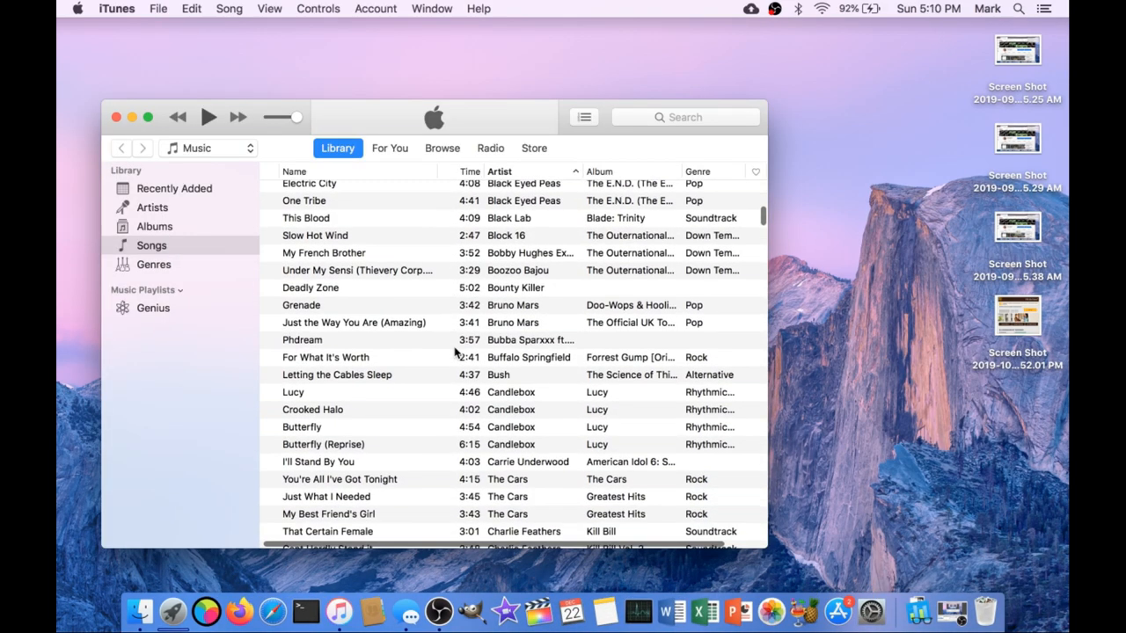
scroll(down, 3)
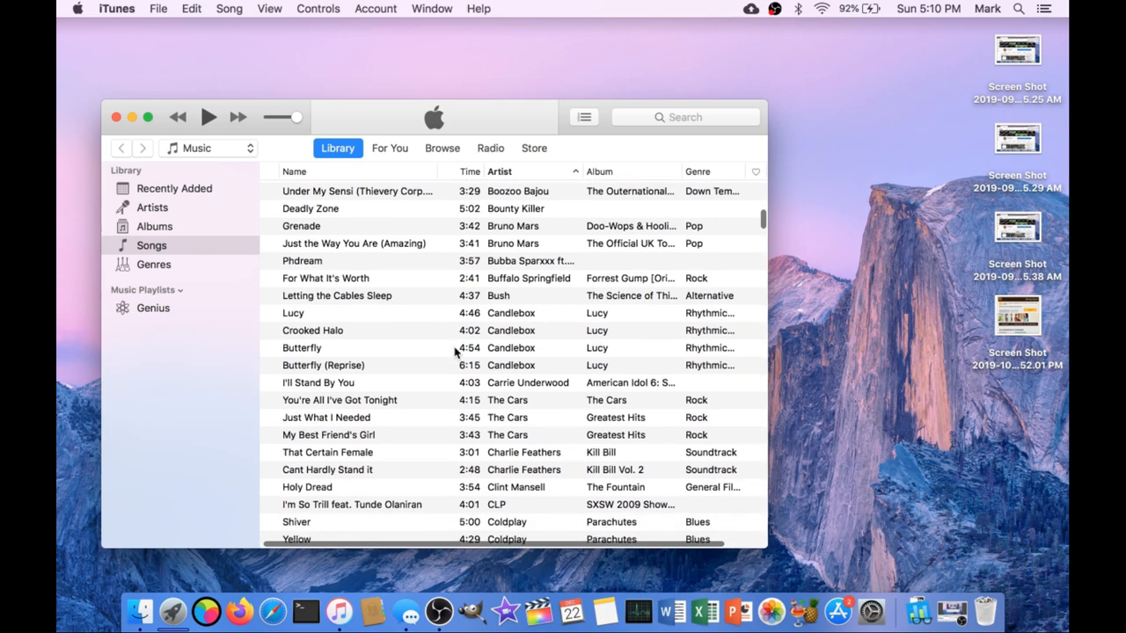
scroll(down, 3)
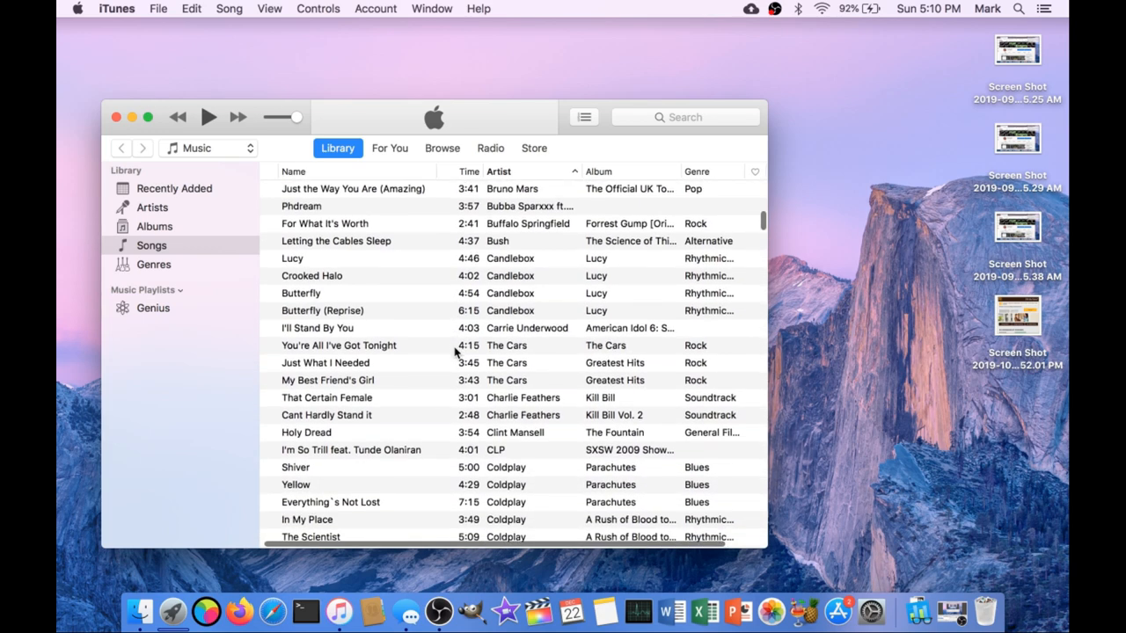
scroll(down, 3)
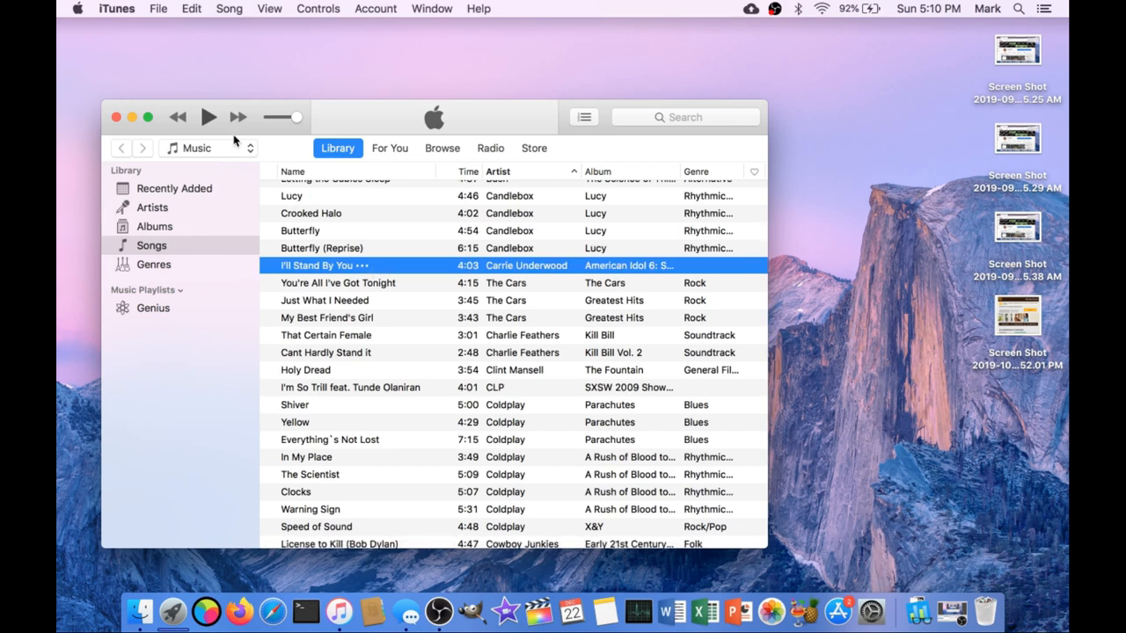
click(207, 117)
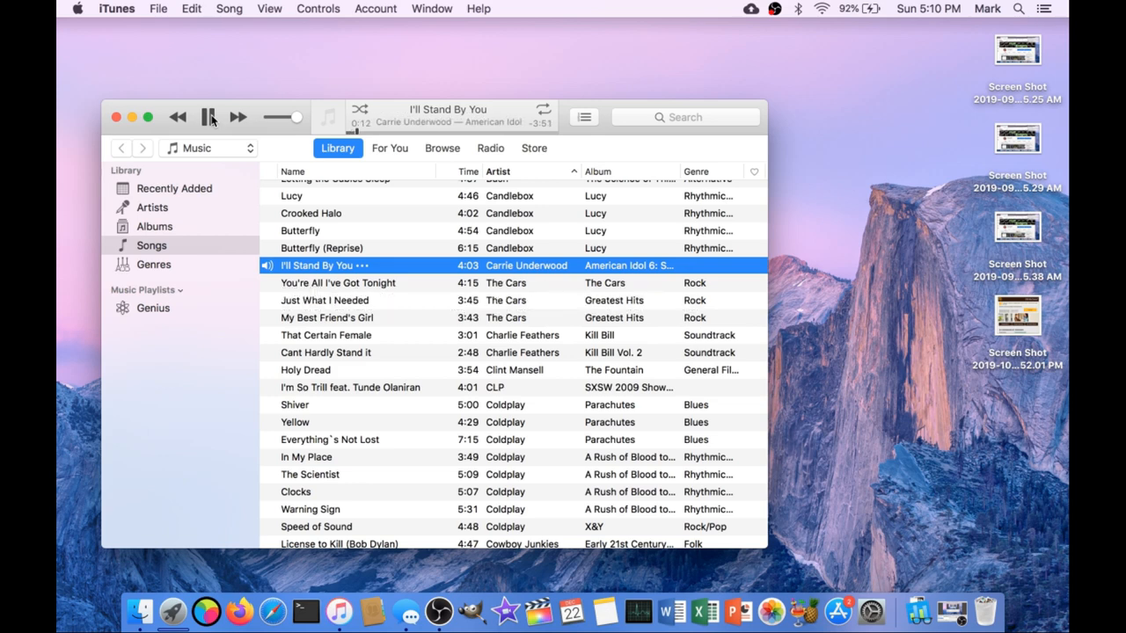
click(325, 353)
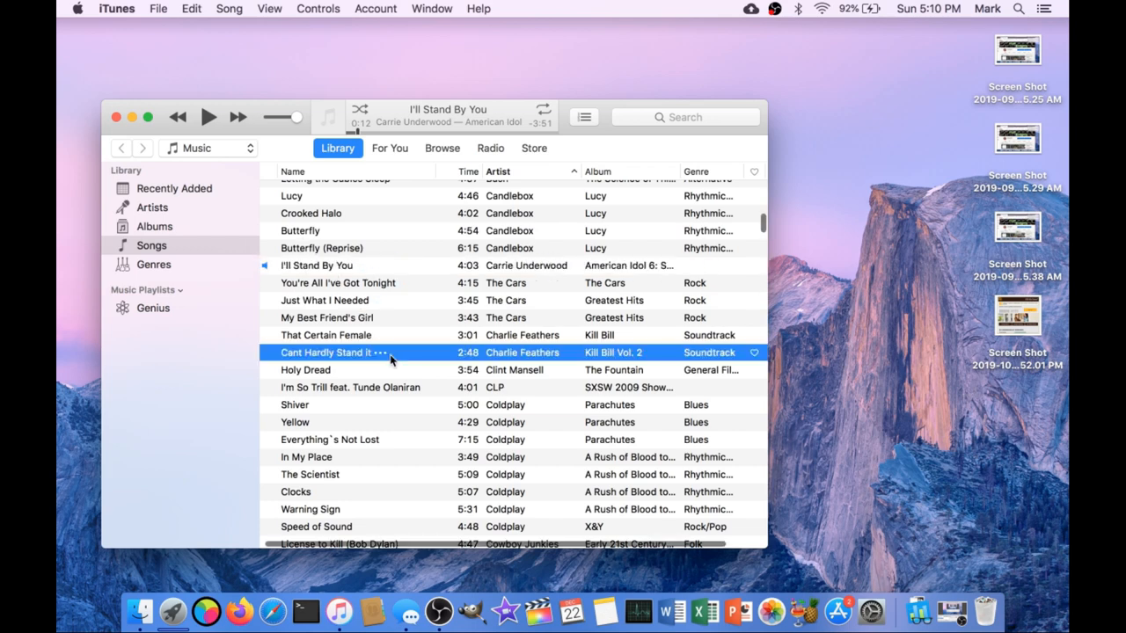
scroll(down, 3)
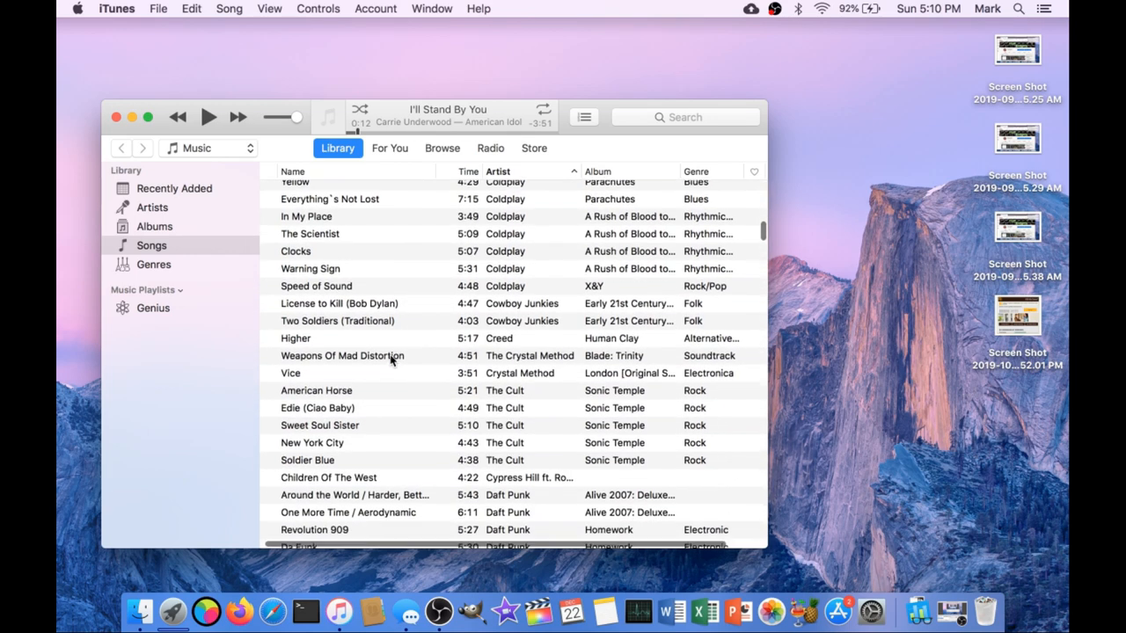
scroll(down, 3)
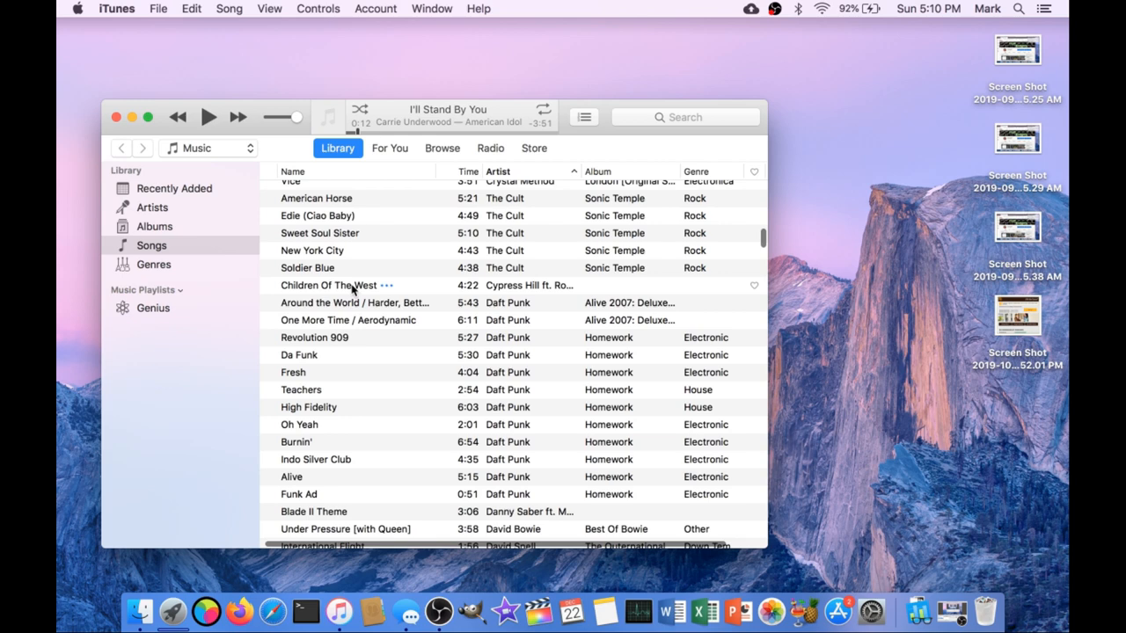
click(317, 234)
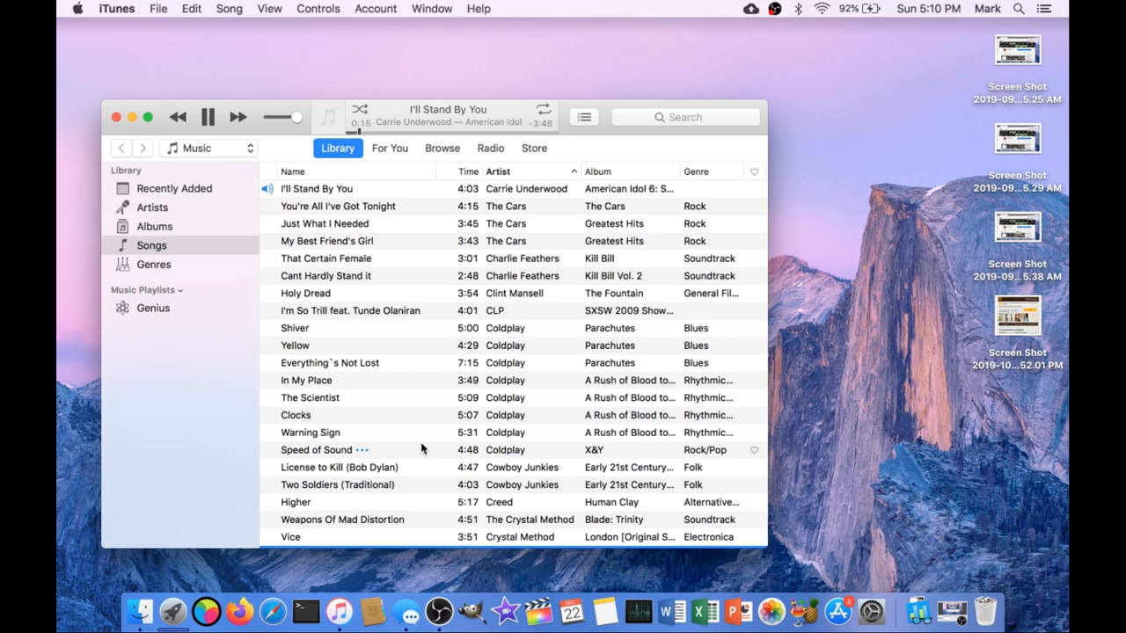
scroll(down, 3)
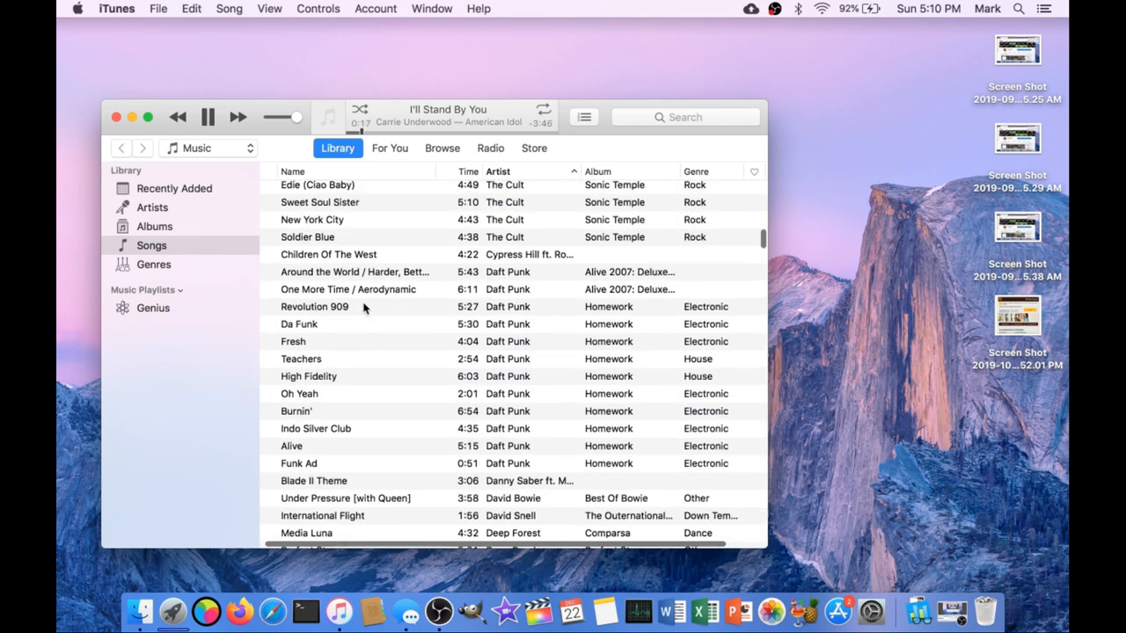